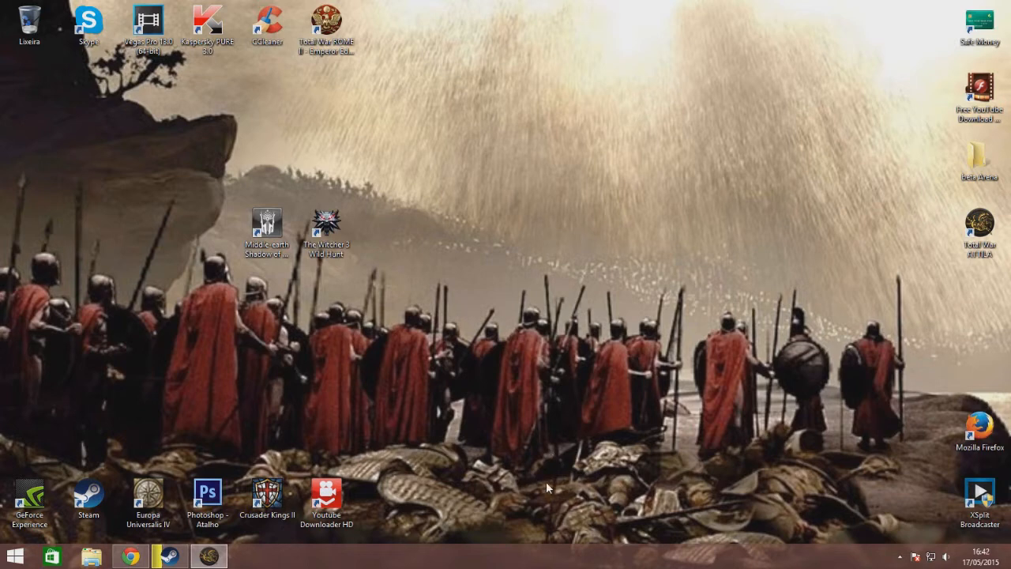
# - Bring up the Ares Total War page in the browser ready to browse its timeline
pyautogui.click(326, 224)
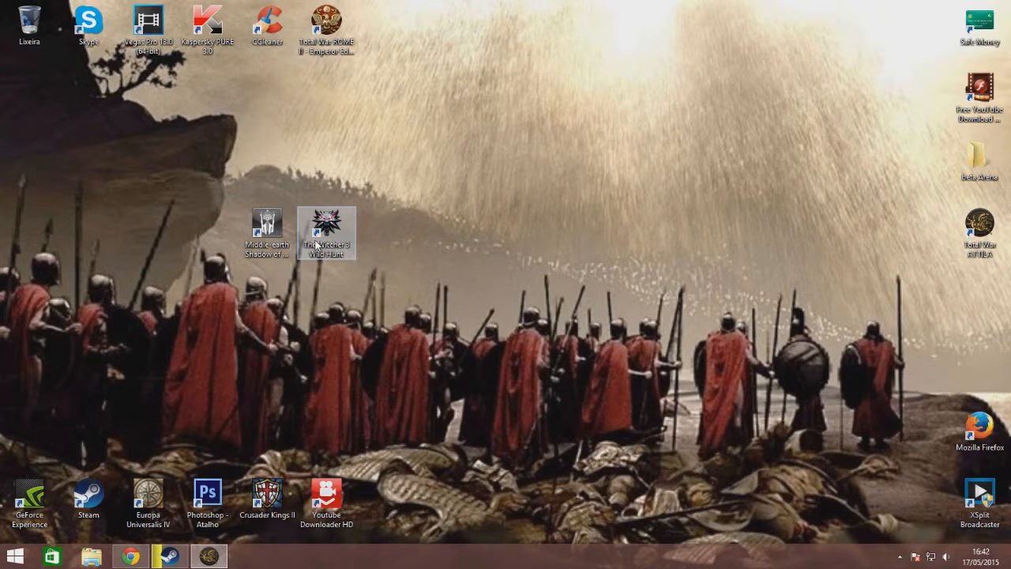
pyautogui.click(267, 224)
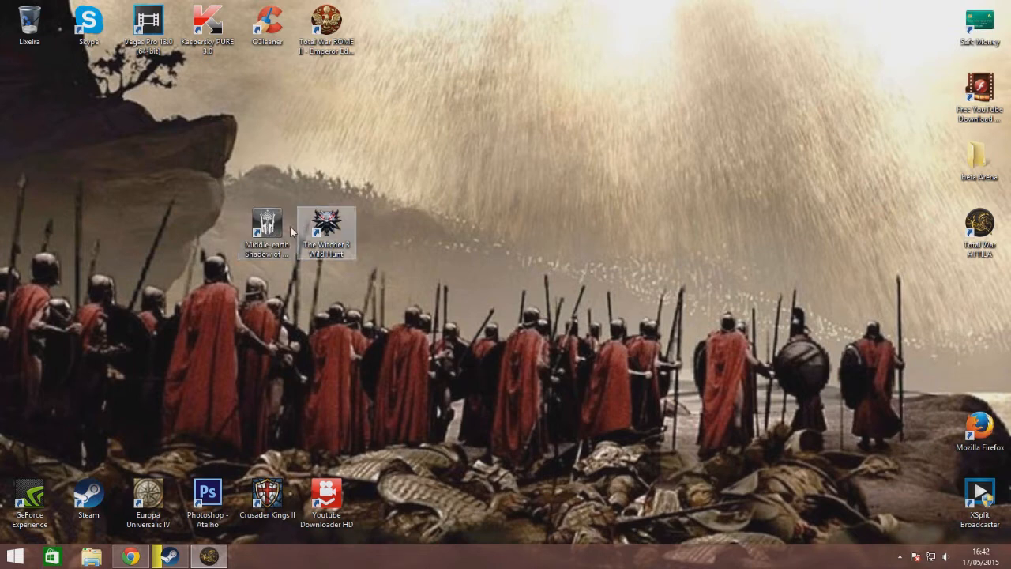
pyautogui.click(265, 227)
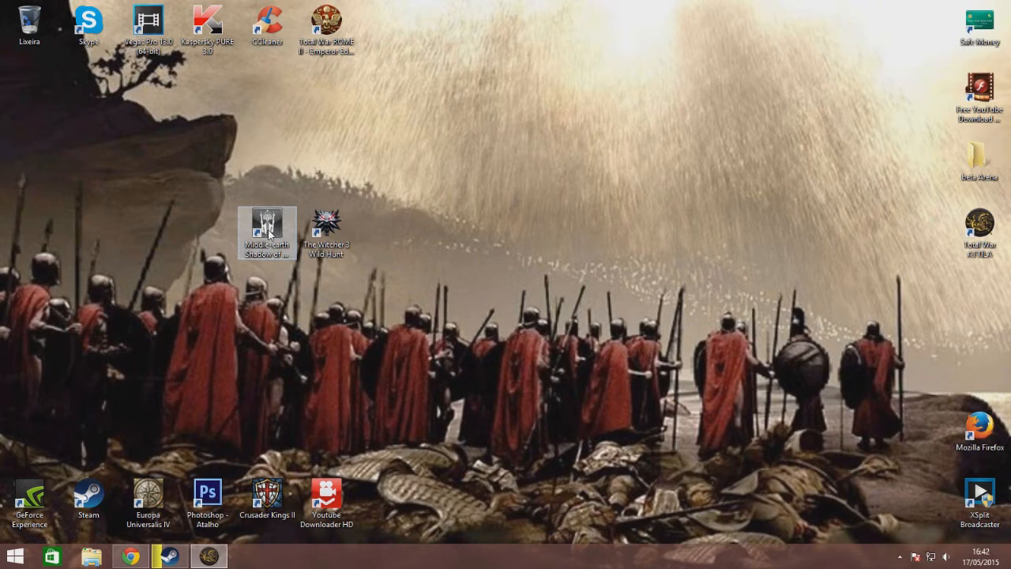
pyautogui.click(177, 428)
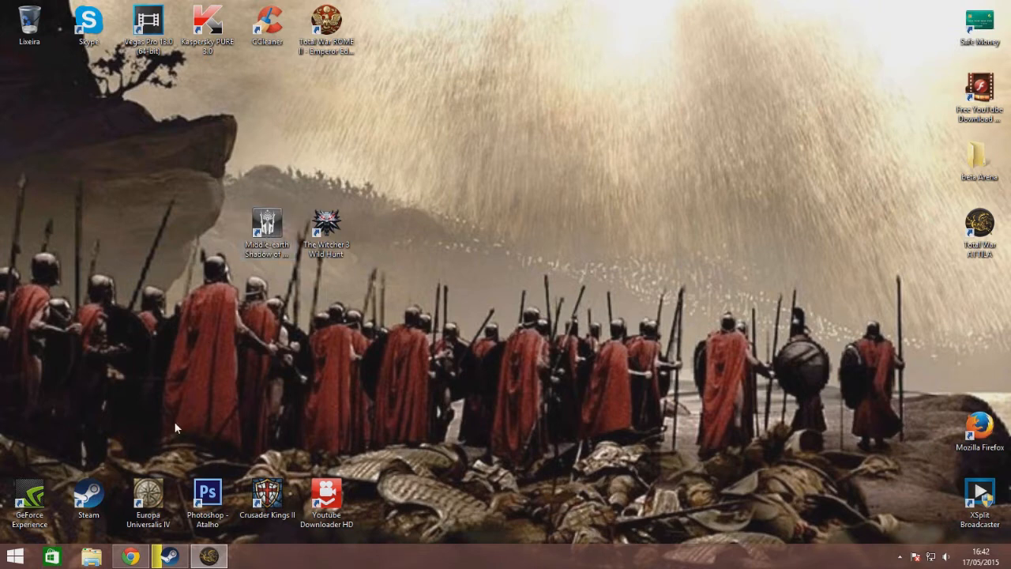
pyautogui.click(267, 500)
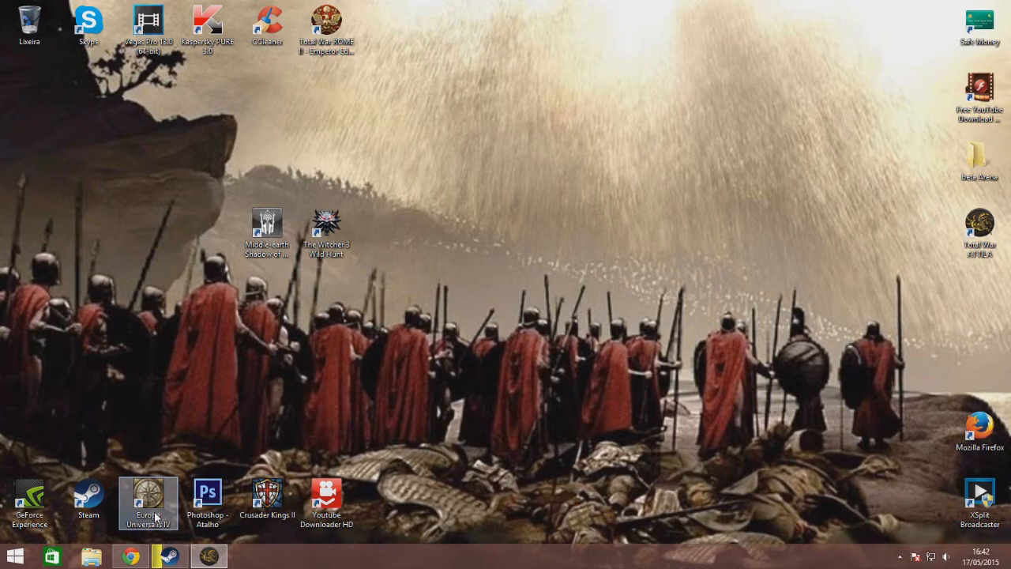
pyautogui.moveTo(123, 550)
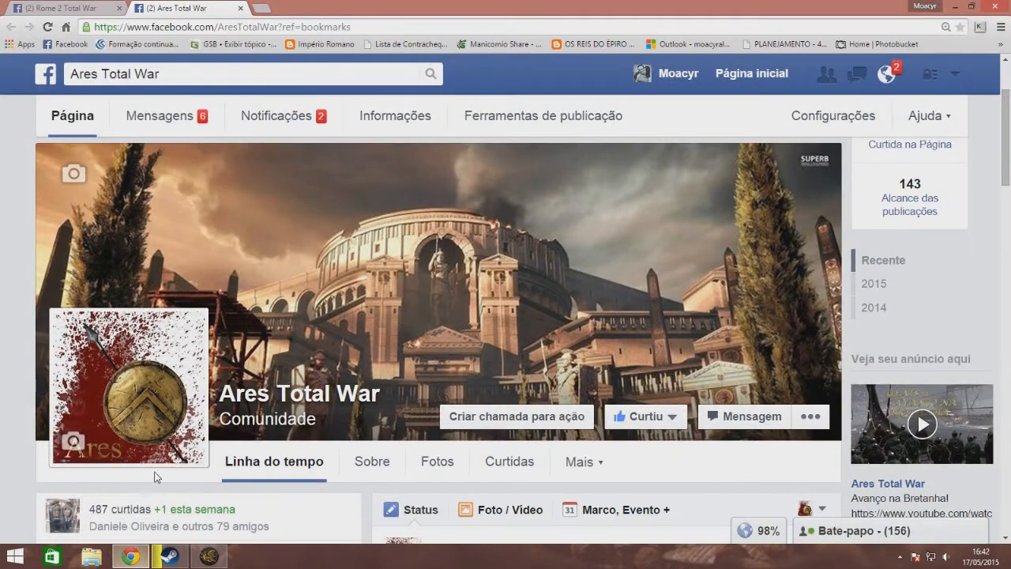
pyautogui.moveTo(324, 101)
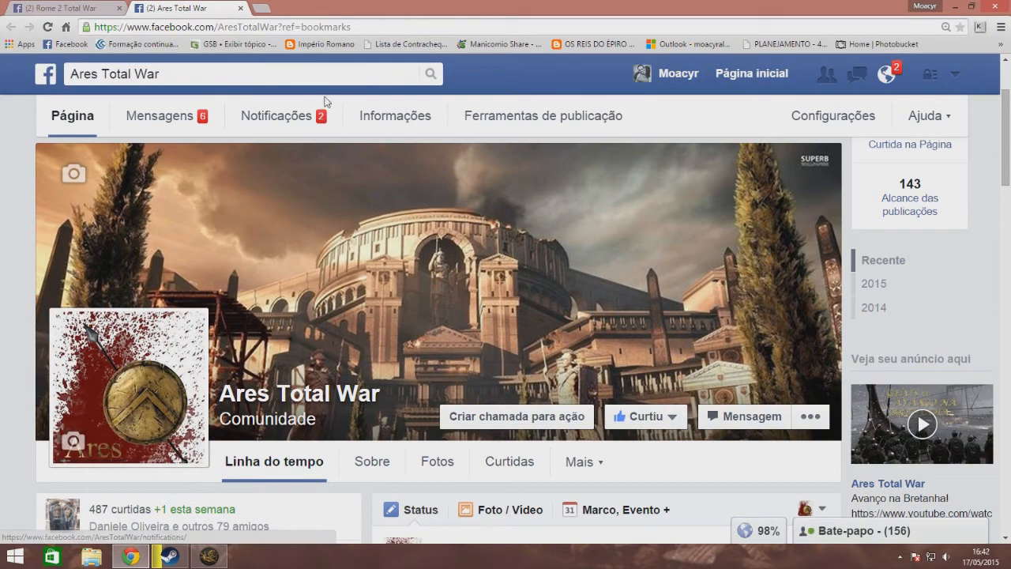
# - Scroll down the timeline through the Total War battle posts and the comic strip meme
pyautogui.scroll(-3)
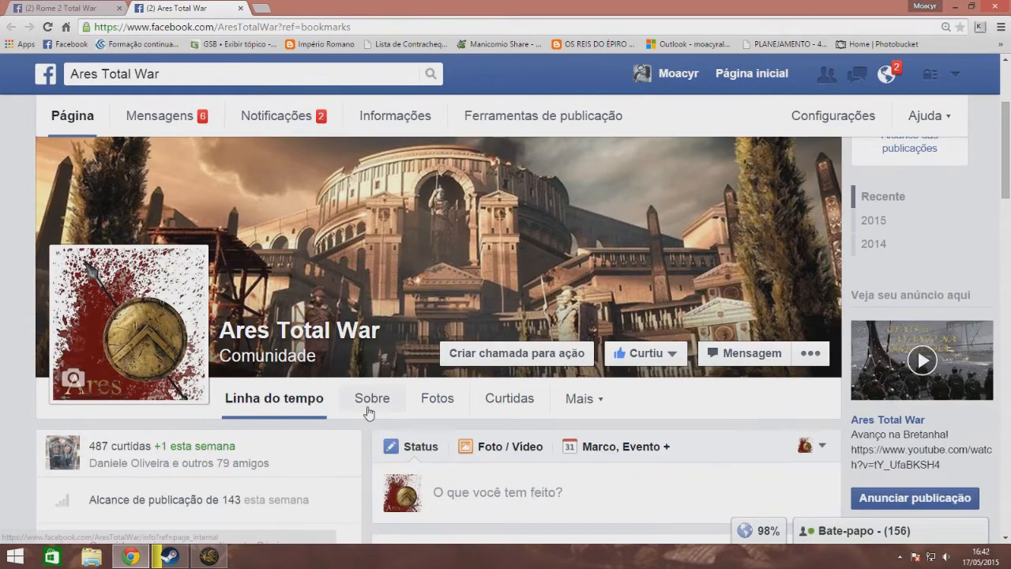
pyautogui.scroll(-3)
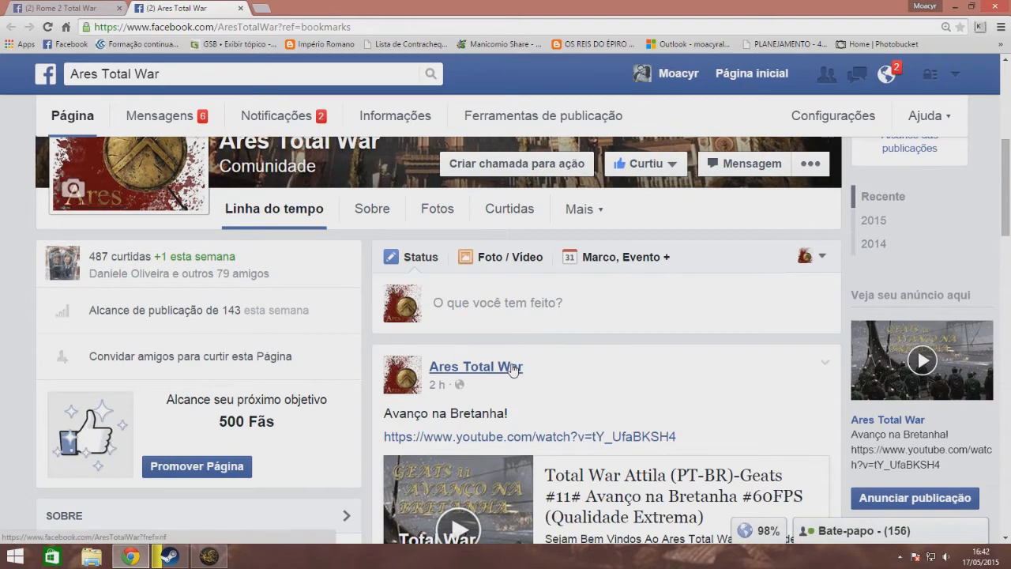
pyautogui.scroll(-3)
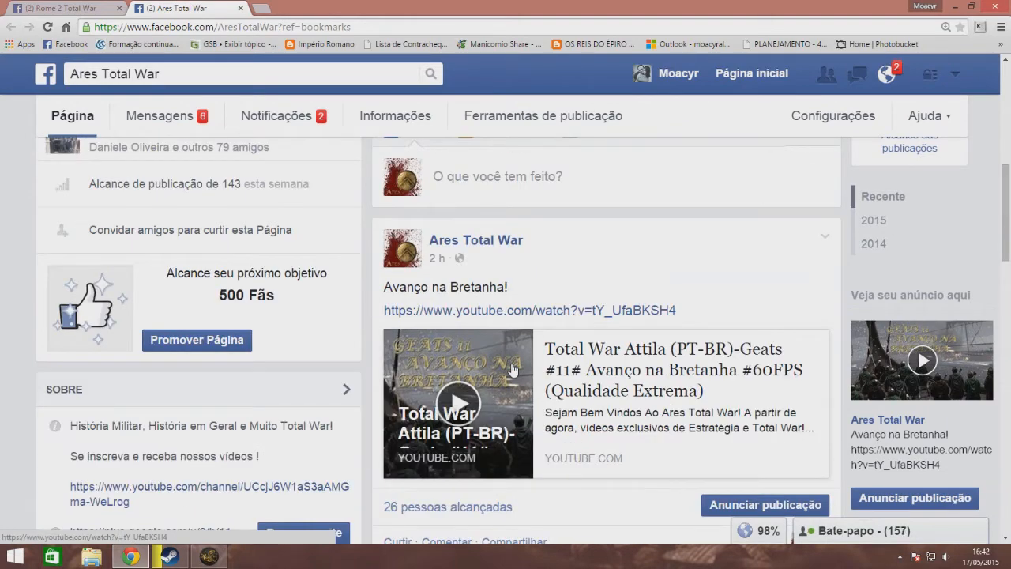
pyautogui.scroll(-3)
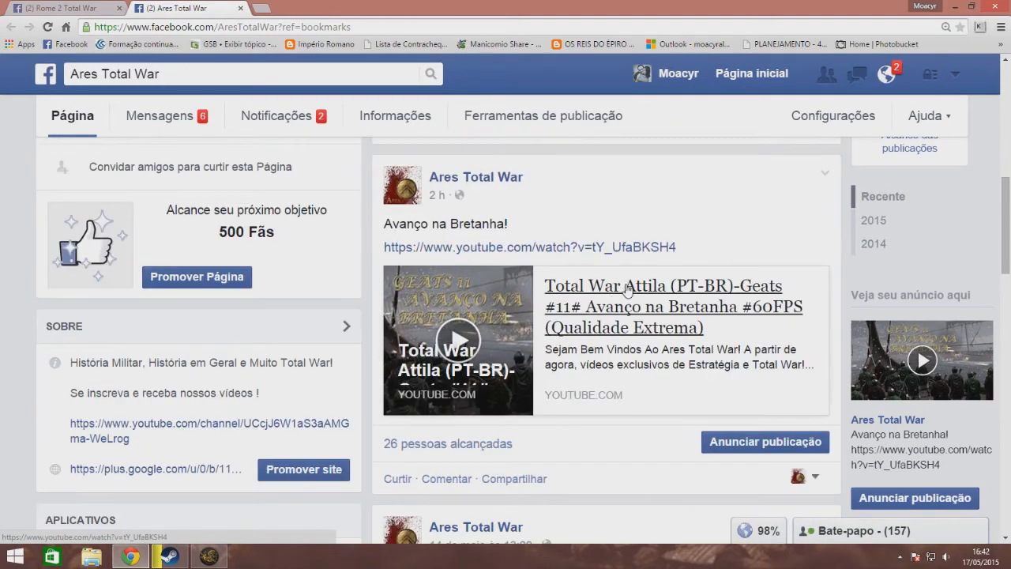
pyautogui.scroll(-3)
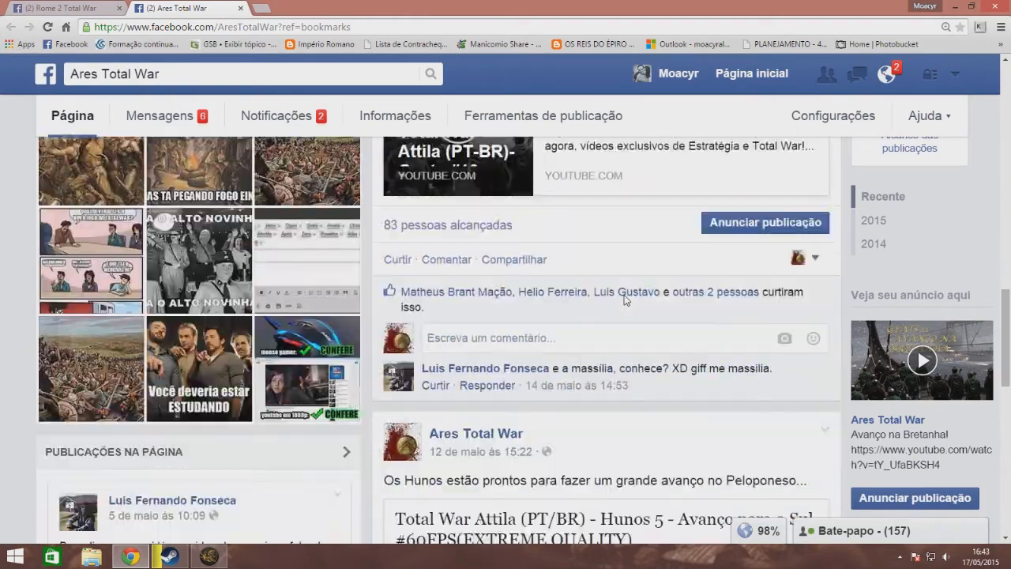
pyautogui.scroll(-3)
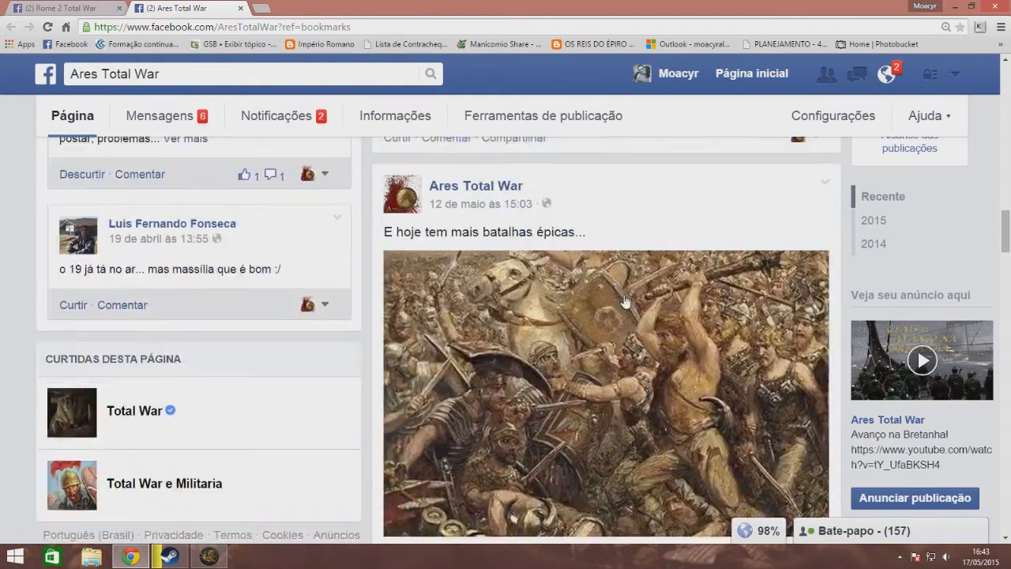
pyautogui.scroll(-3)
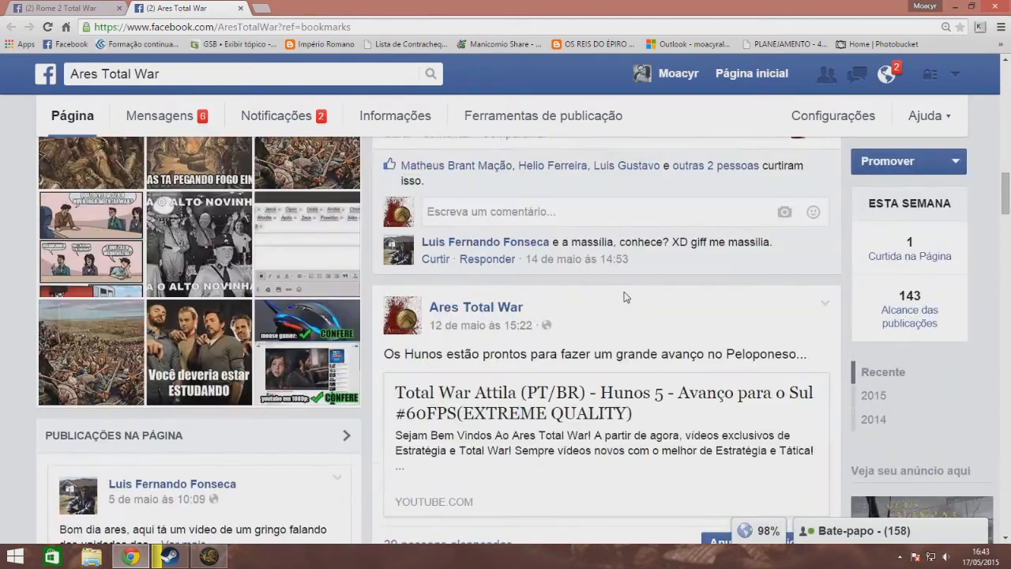
pyautogui.scroll(-3)
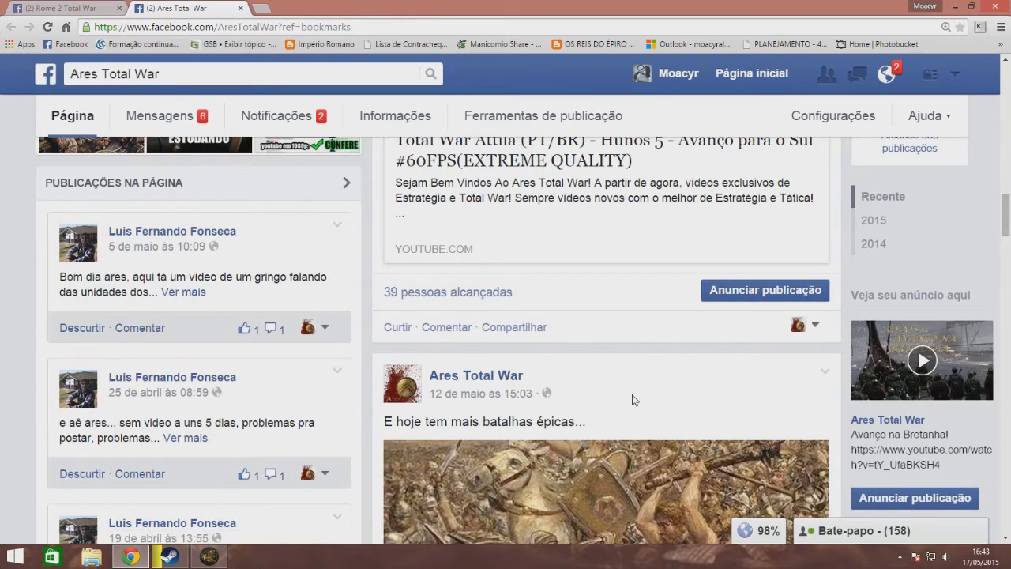
pyautogui.scroll(-3)
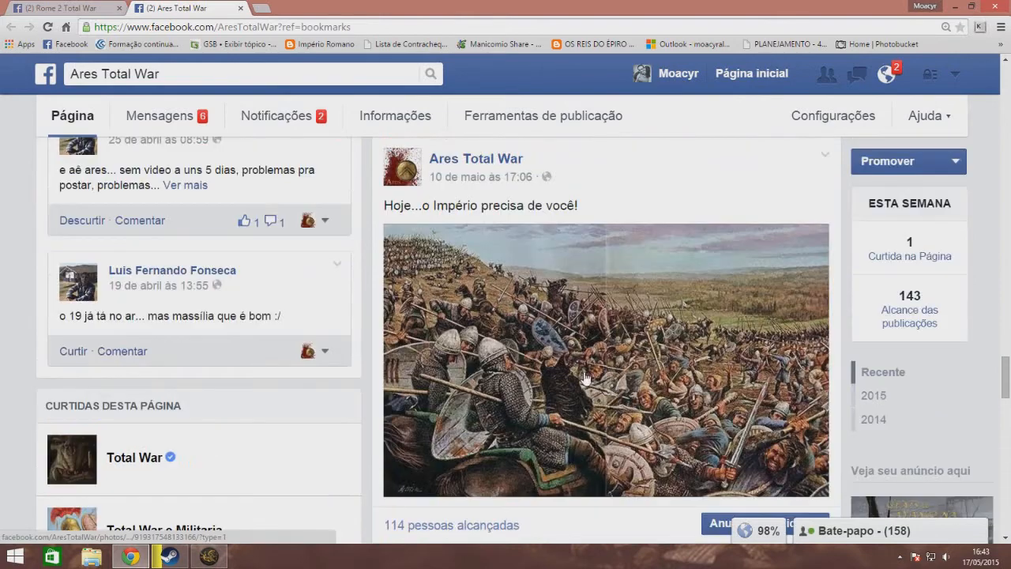
pyautogui.scroll(-3)
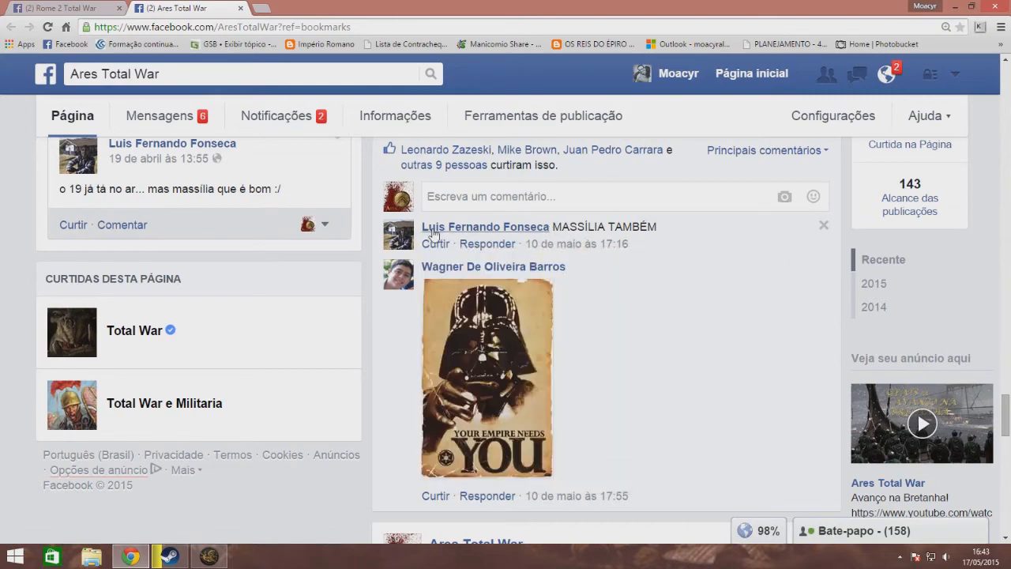
pyautogui.scroll(-3)
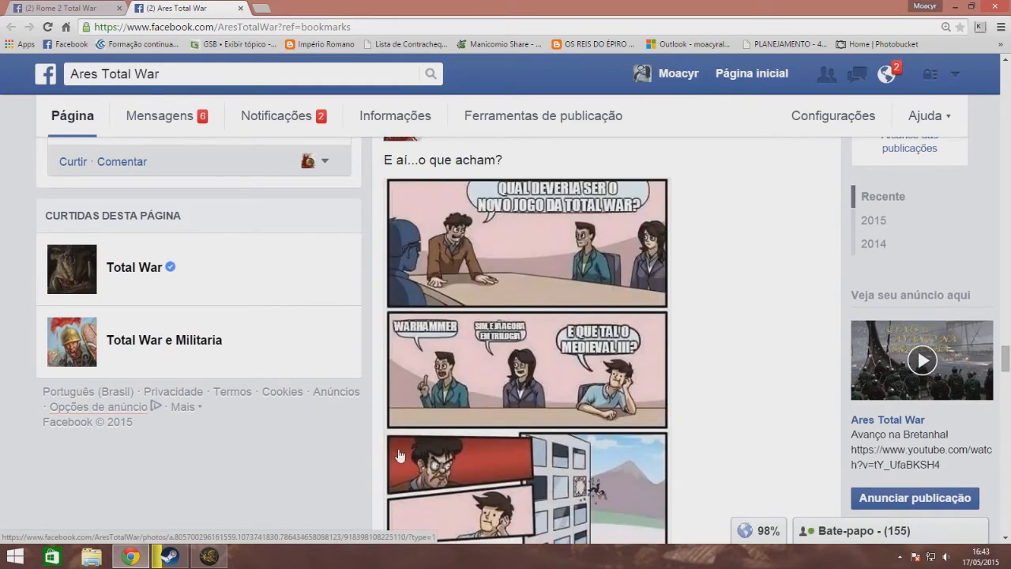
pyautogui.scroll(-3)
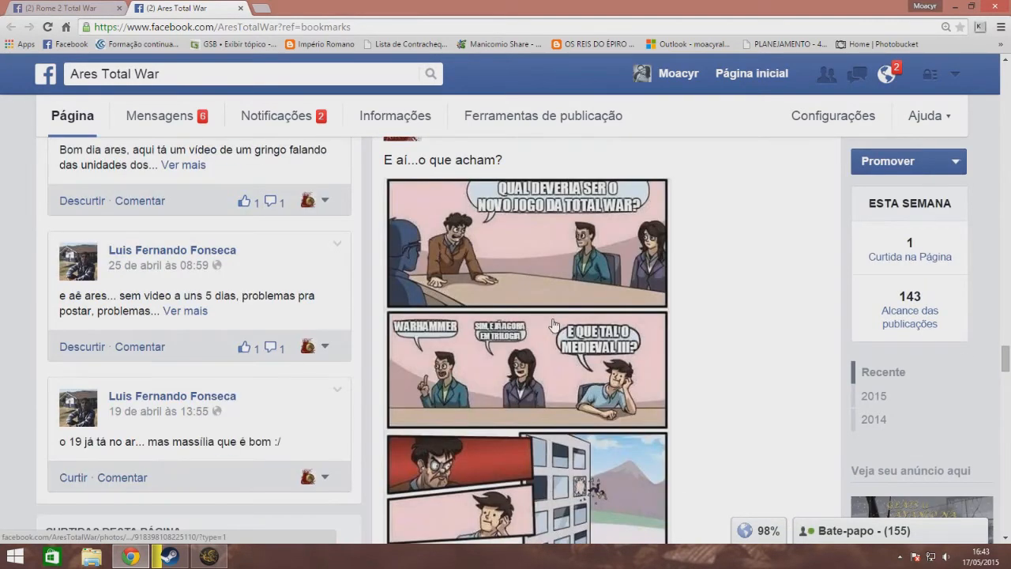
pyautogui.scroll(-3)
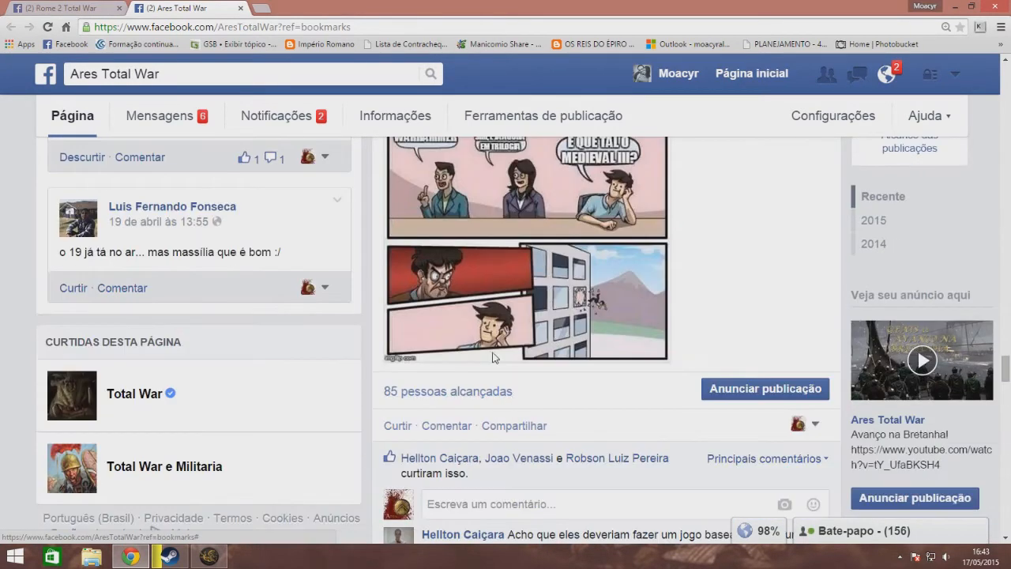
pyautogui.scroll(3)
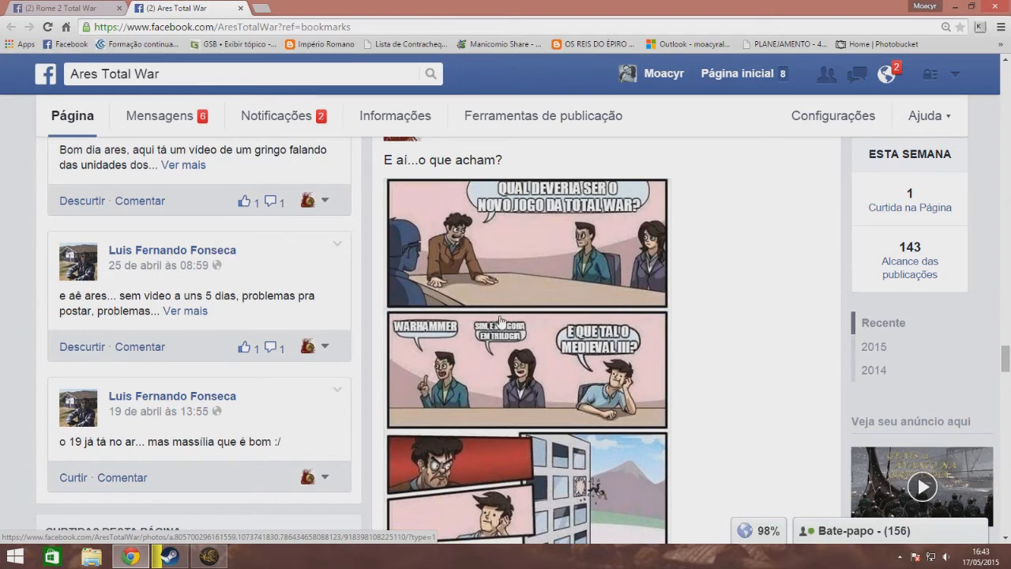
pyautogui.moveTo(512, 335)
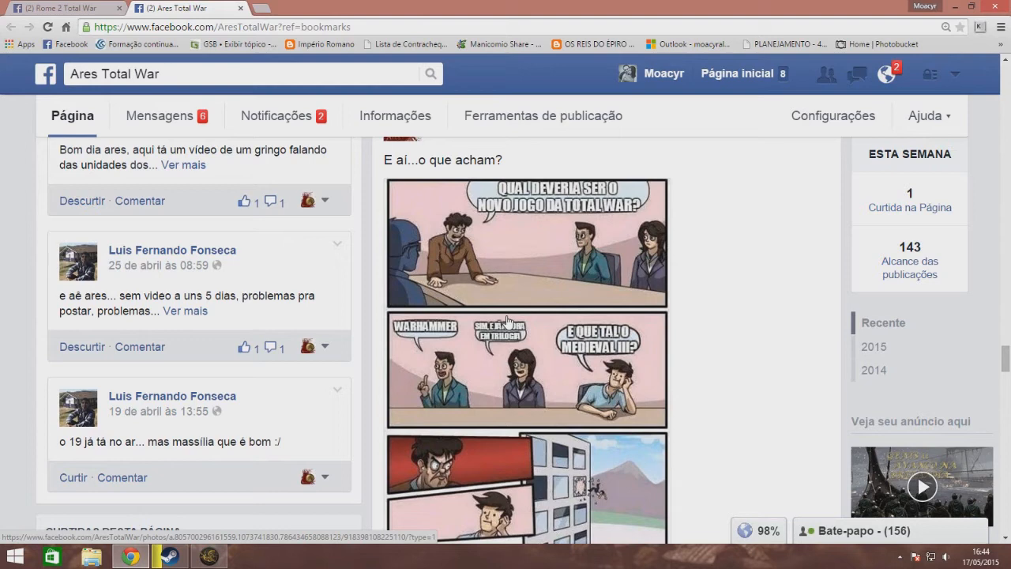
pyautogui.moveTo(585, 401)
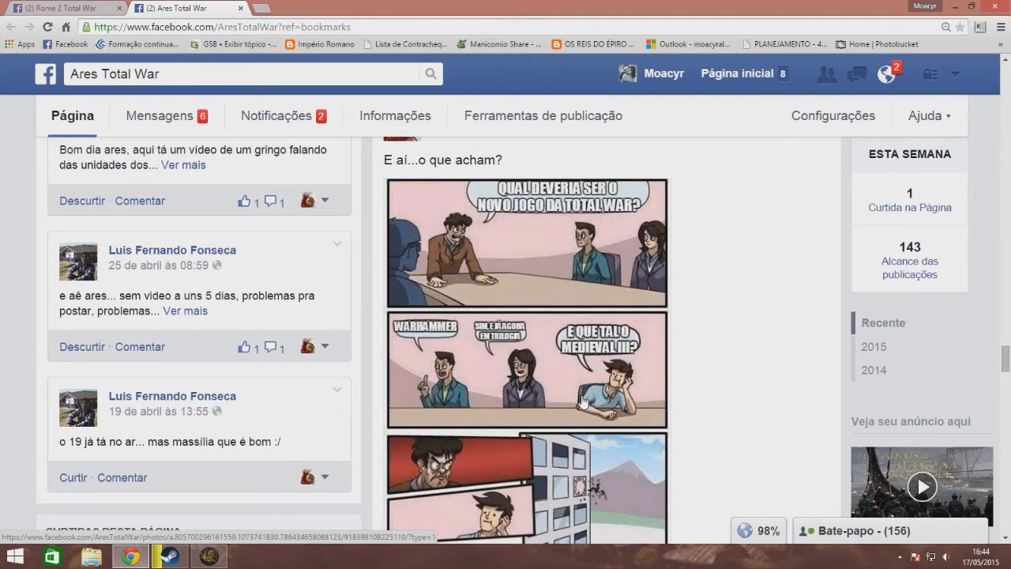
pyautogui.scroll(-3)
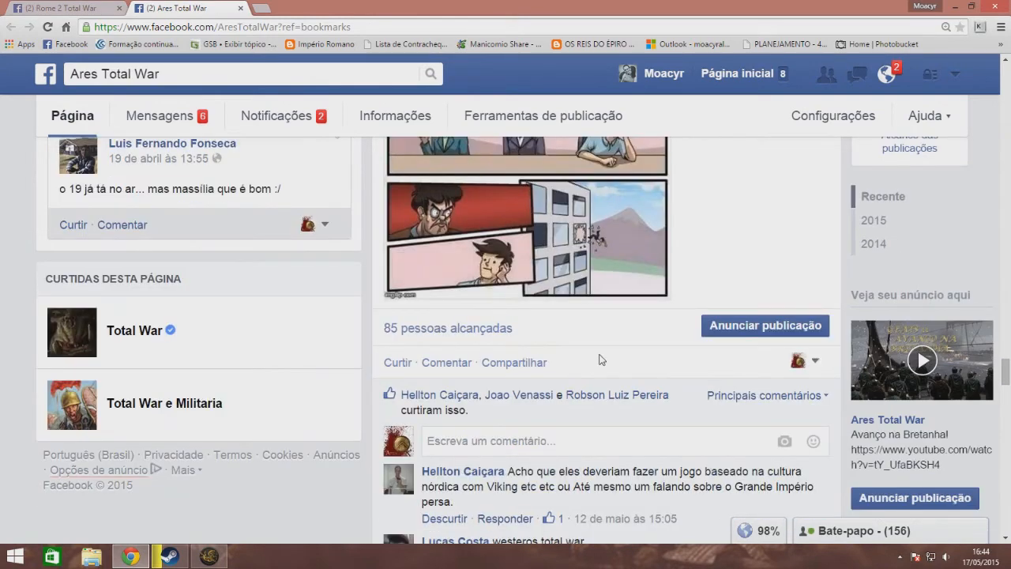
pyautogui.scroll(-3)
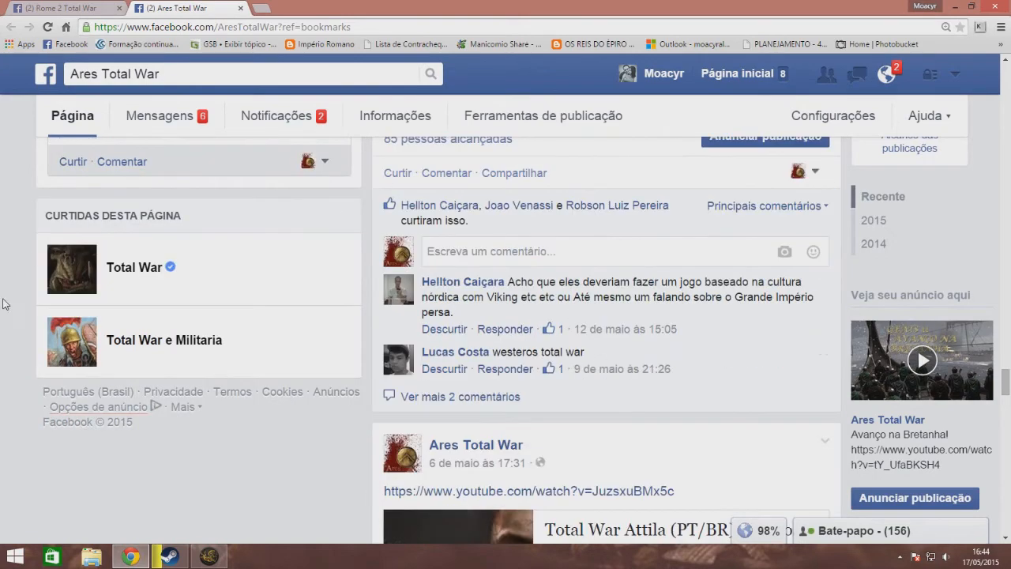
# - Switch to the Rome 2 Total War group tab and scroll through its pinned rules and member posts
pyautogui.click(63, 8)
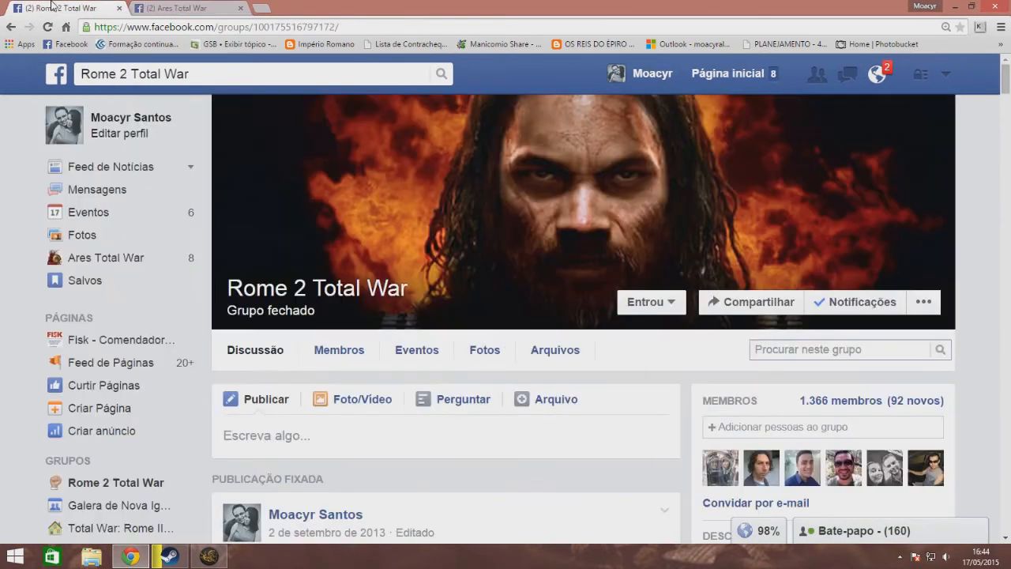
pyautogui.moveTo(343, 297)
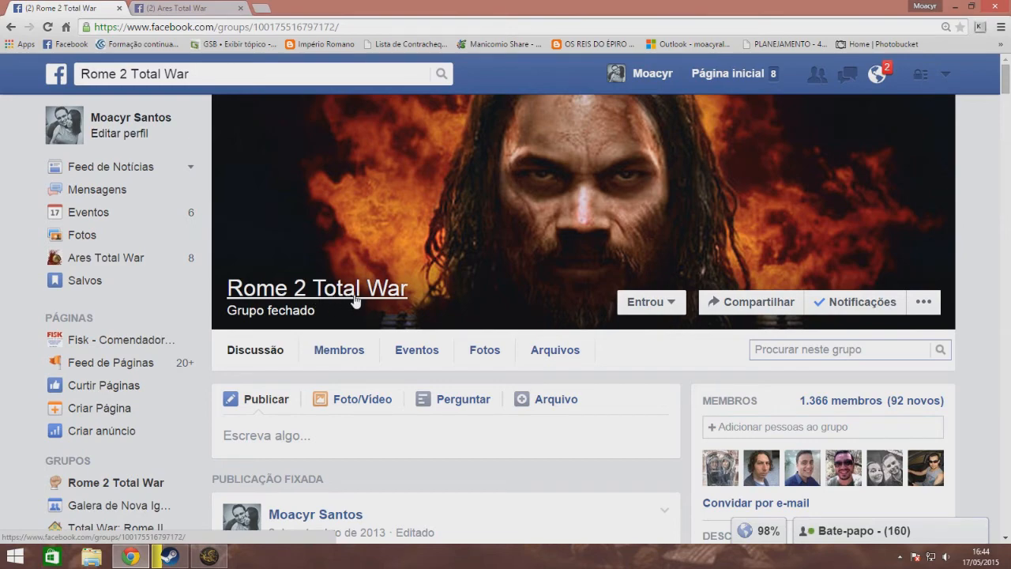
pyautogui.scroll(-3)
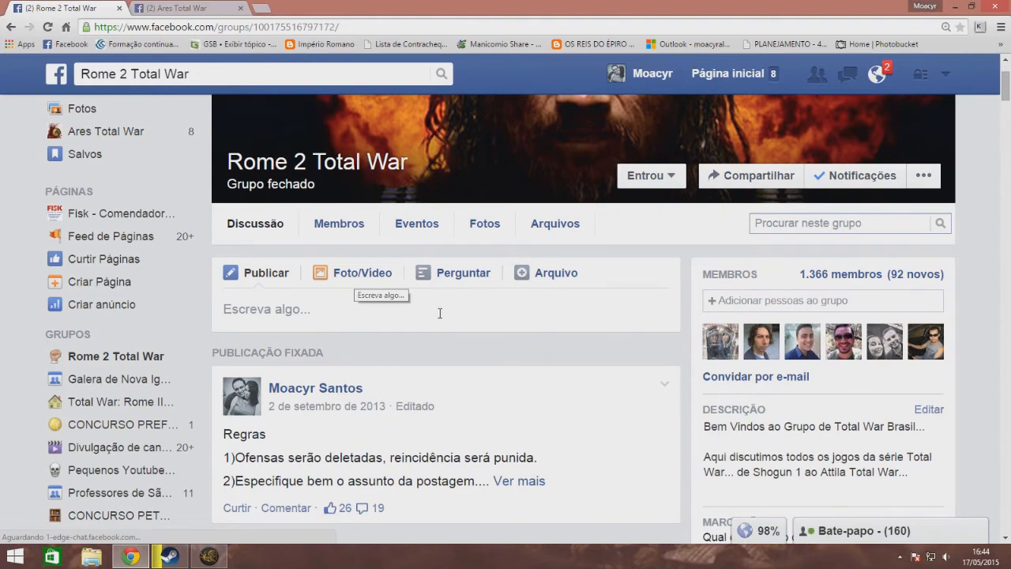
pyautogui.moveTo(603, 286)
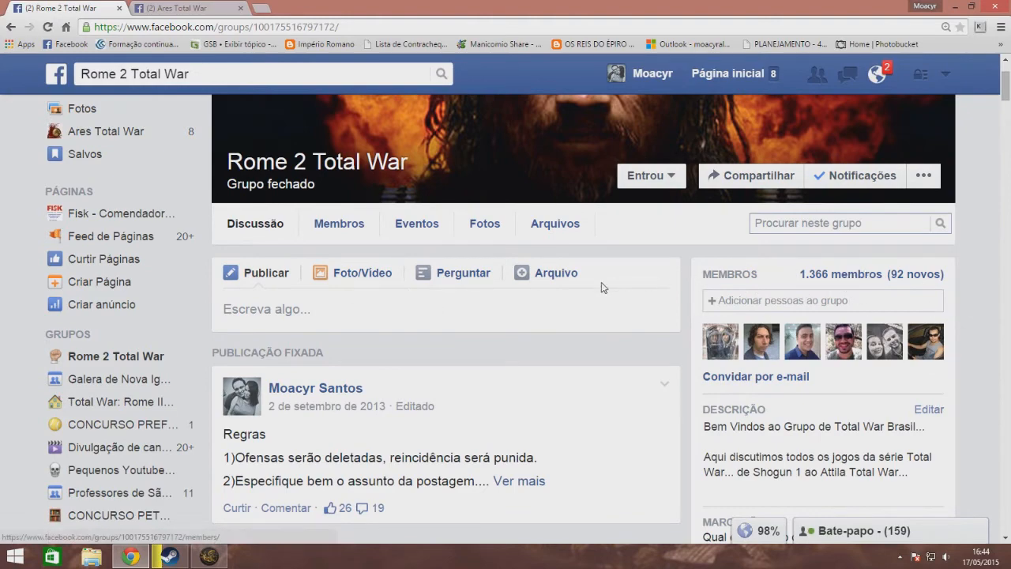
pyautogui.scroll(-3)
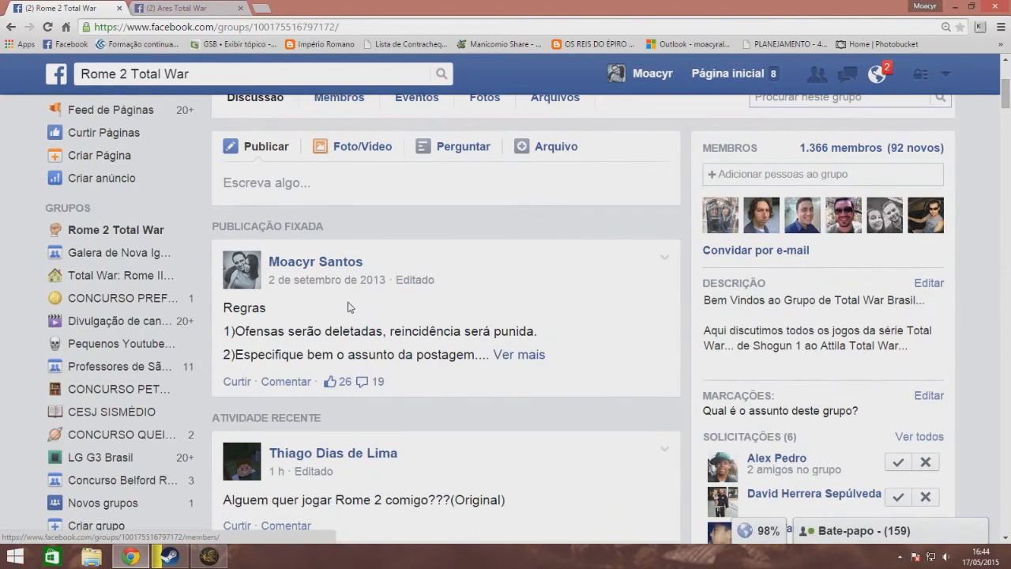
pyautogui.scroll(-3)
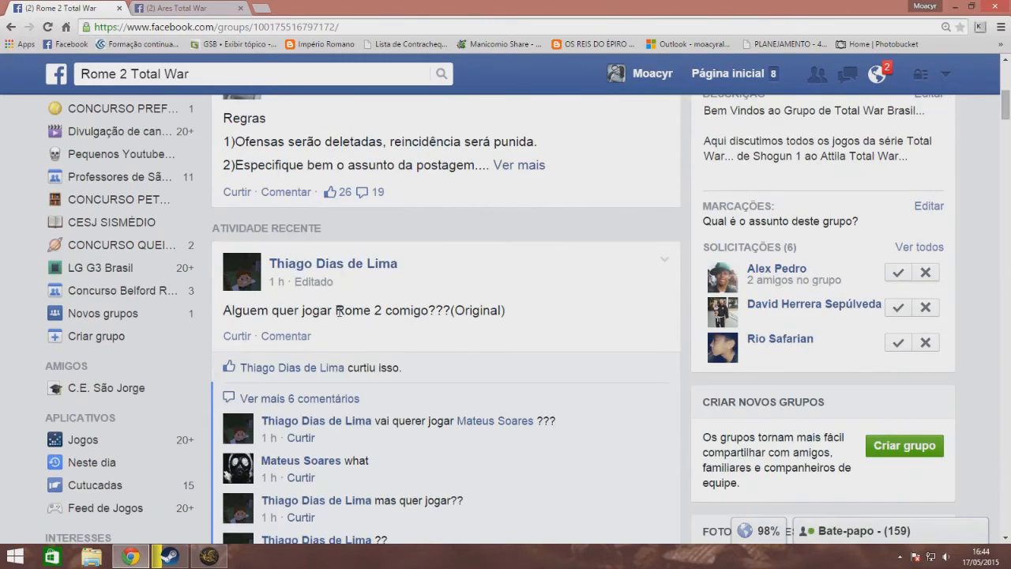
pyautogui.scroll(-3)
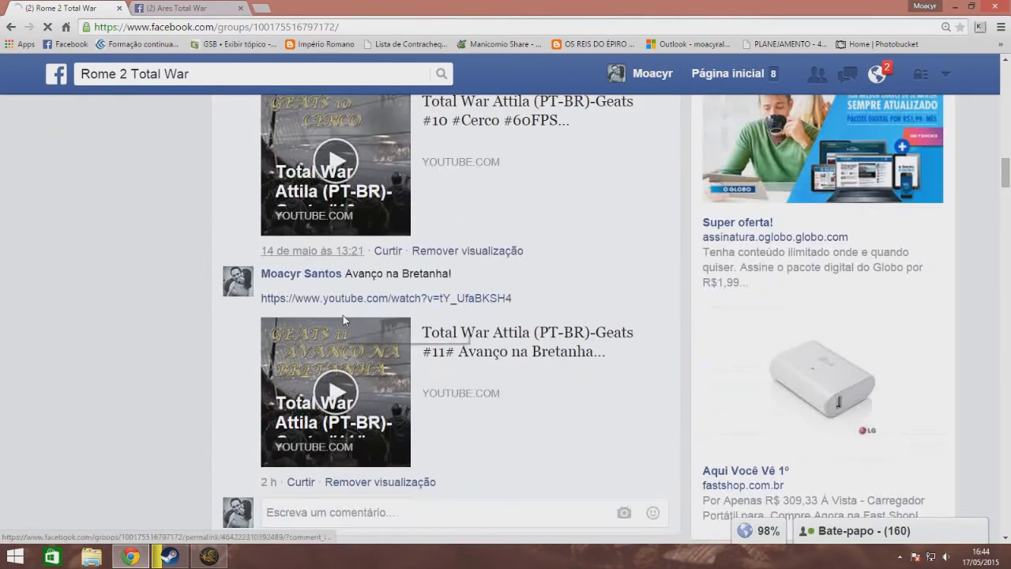
pyautogui.scroll(-3)
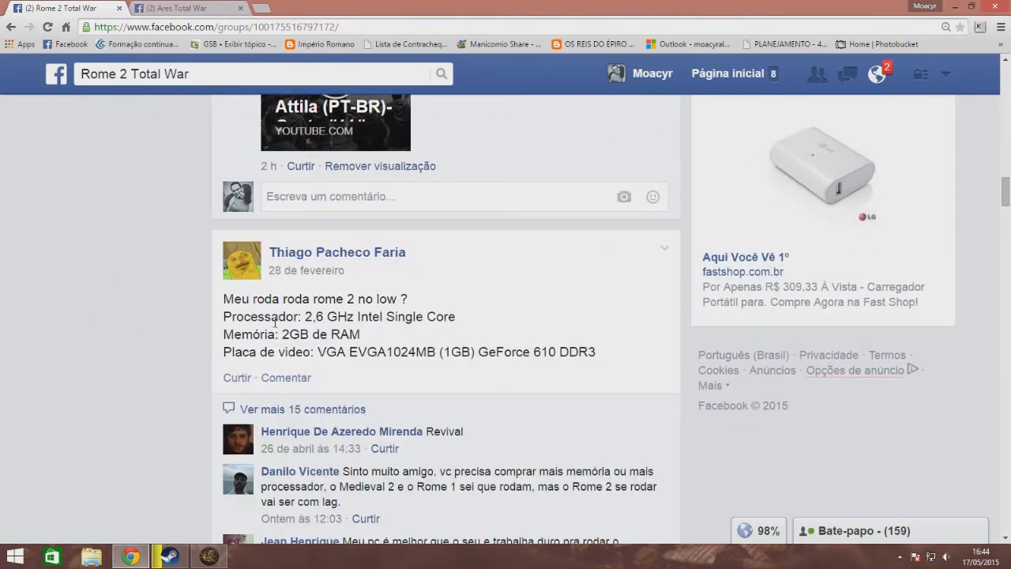
pyautogui.scroll(-3)
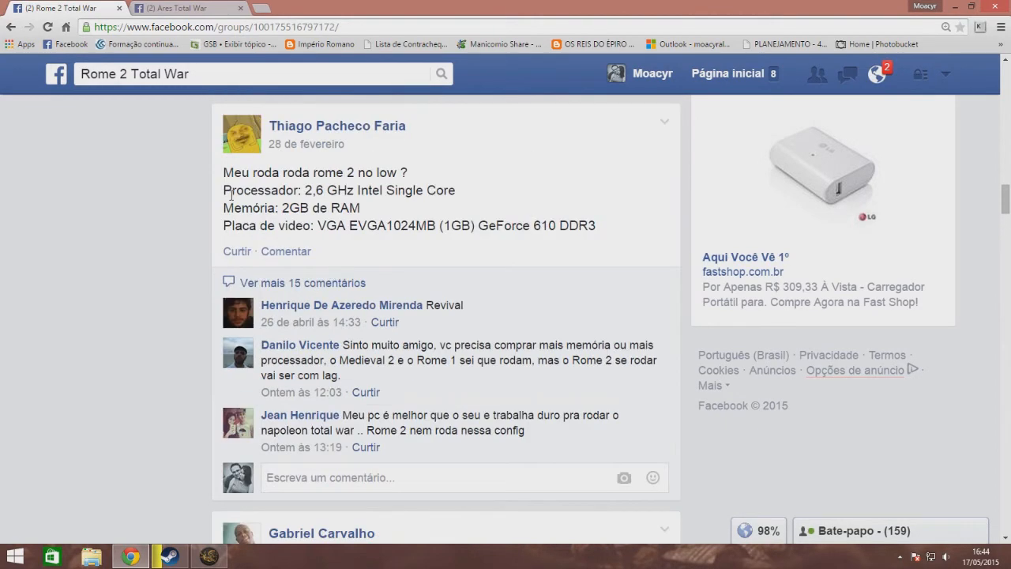
pyautogui.scroll(-3)
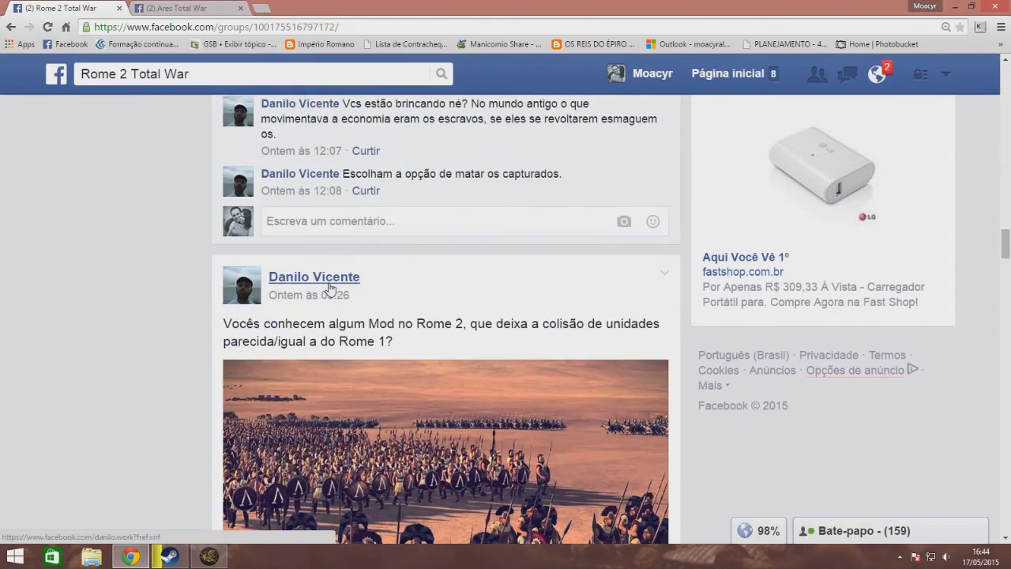
pyautogui.scroll(-3)
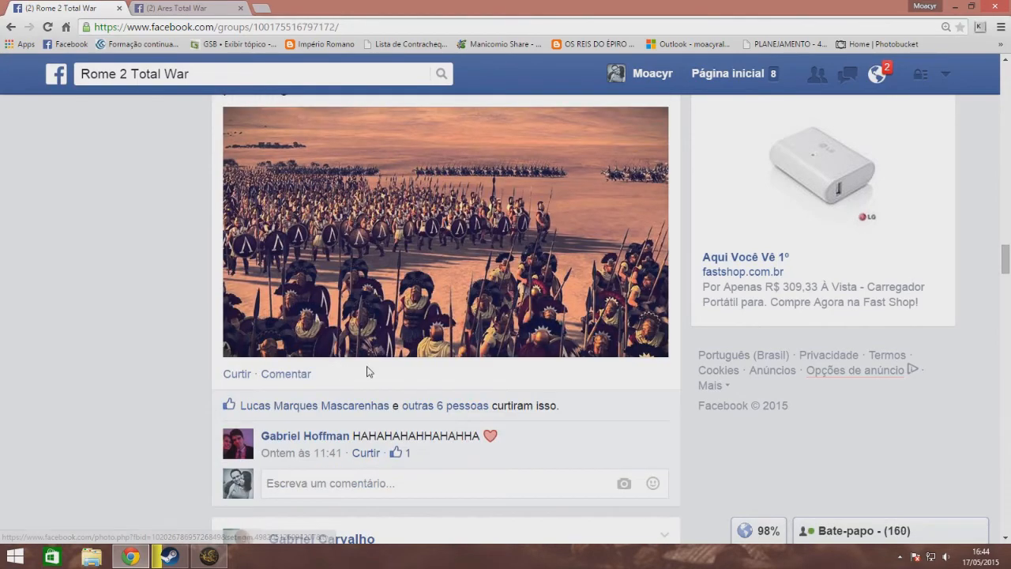
pyautogui.scroll(-3)
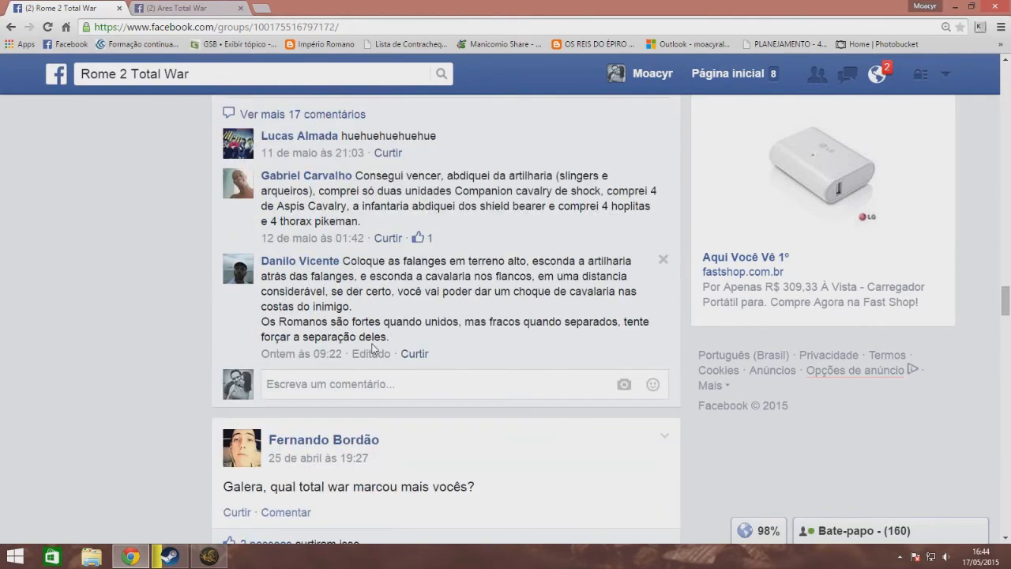
# - Scroll back up toward the top of the Rome 2 Total War group feed
pyautogui.scroll(3)
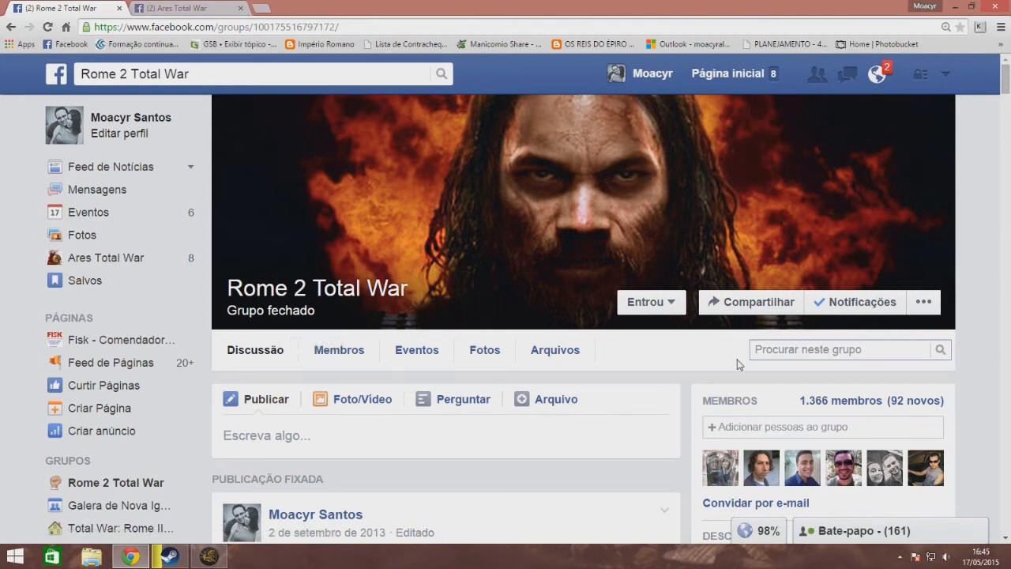
pyautogui.moveTo(364, 303)
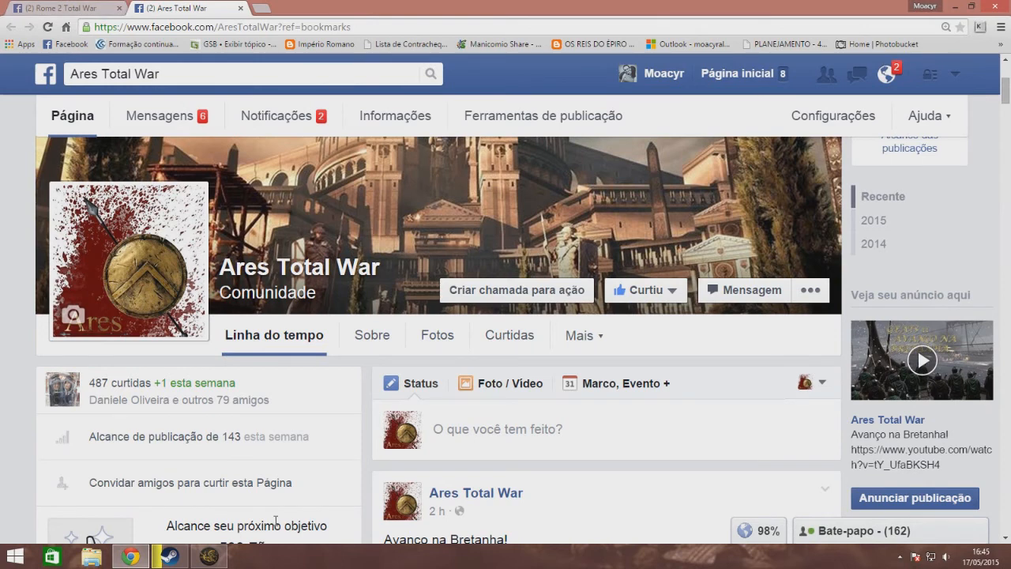
pyautogui.moveTo(283, 495)
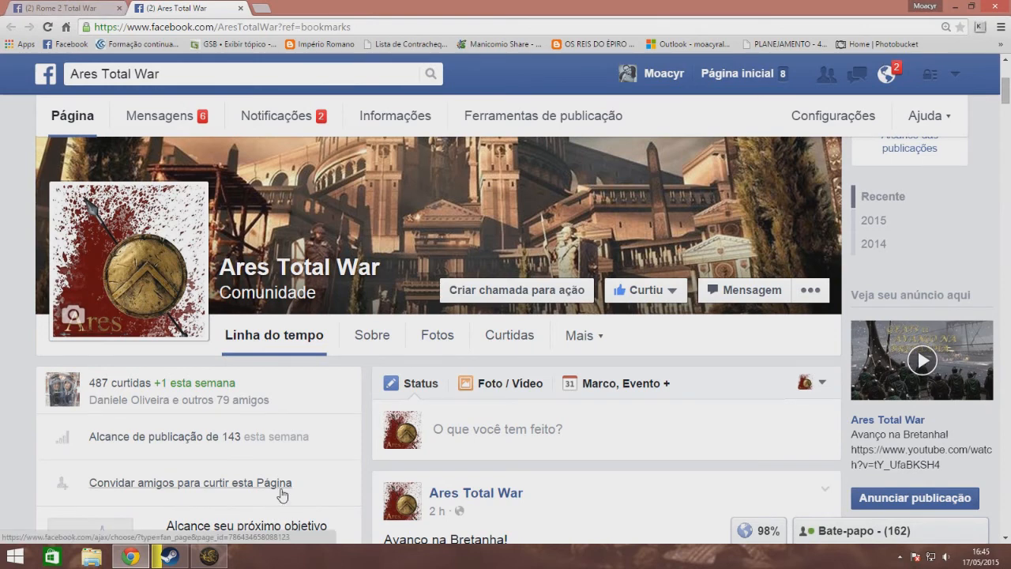